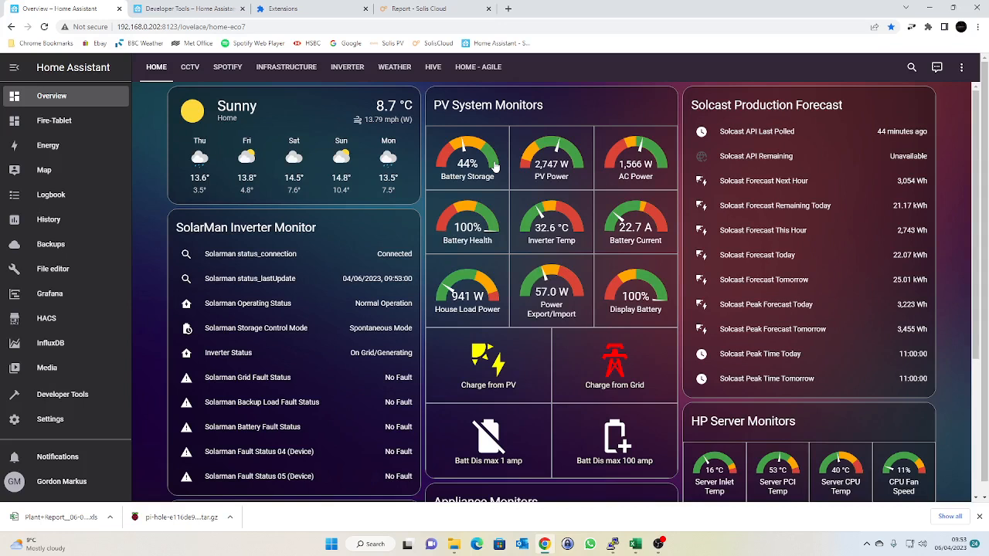
- Open Home Assistant's Energy dashboard in the 2022 yearly view with monthly usage and solar bars
{"action": "left_click", "coordinate": [47, 145]}
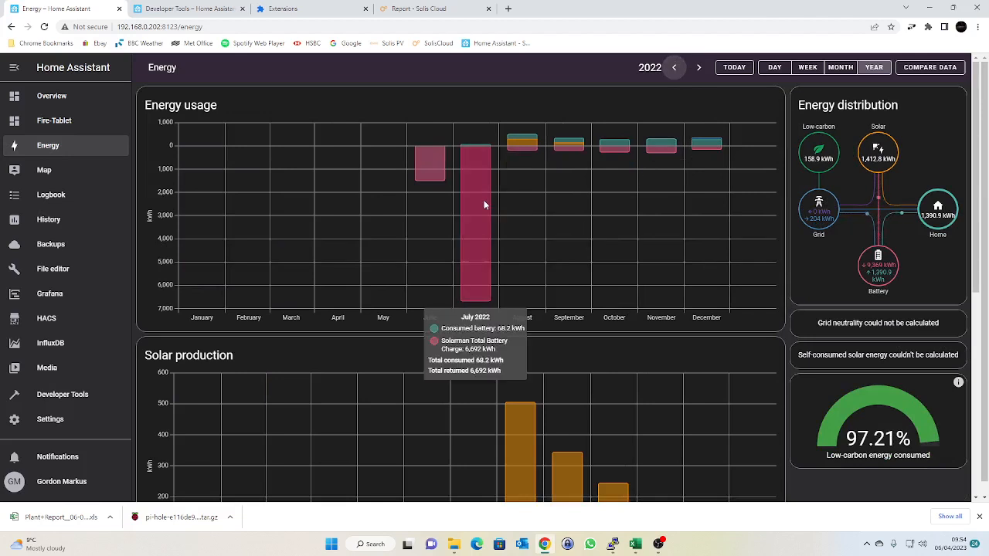
{"action": "mouse_move", "coordinate": [498, 179]}
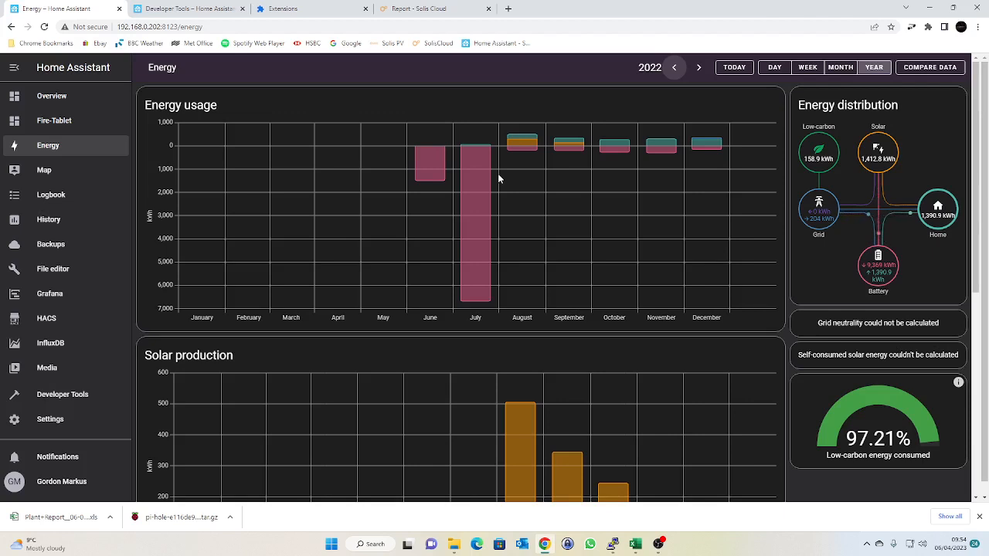
{"action": "mouse_move", "coordinate": [743, 224]}
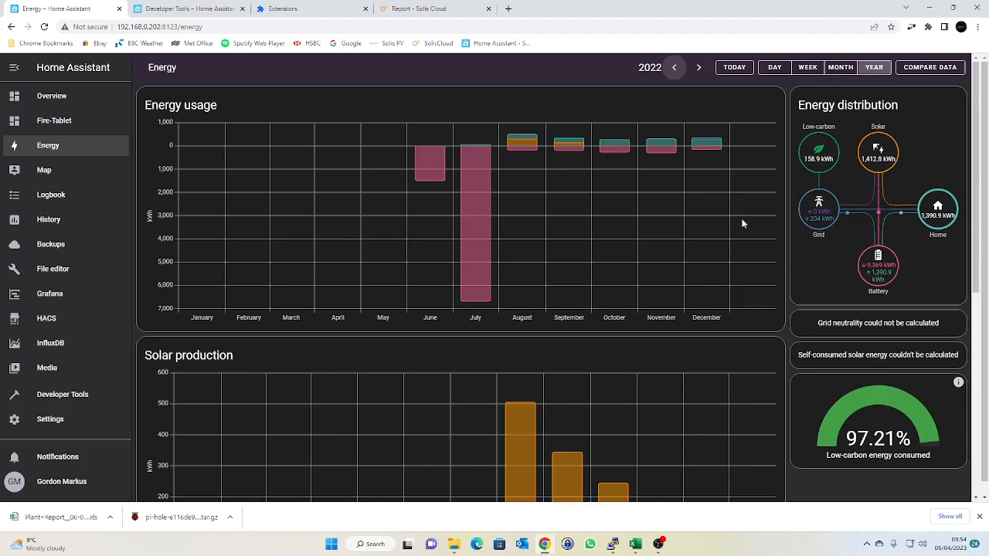
{"action": "left_click", "coordinate": [435, 9]}
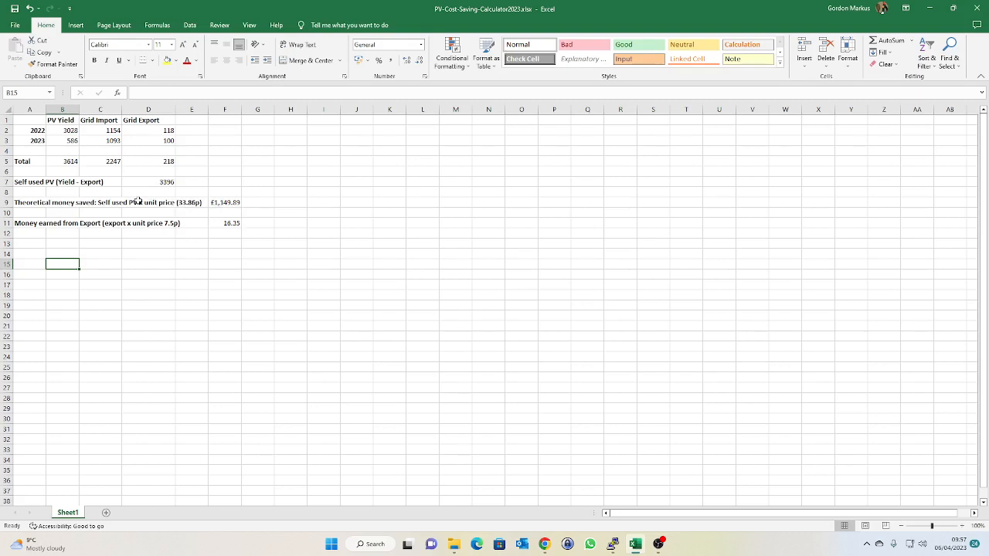
{"action": "mouse_move", "coordinate": [222, 229]}
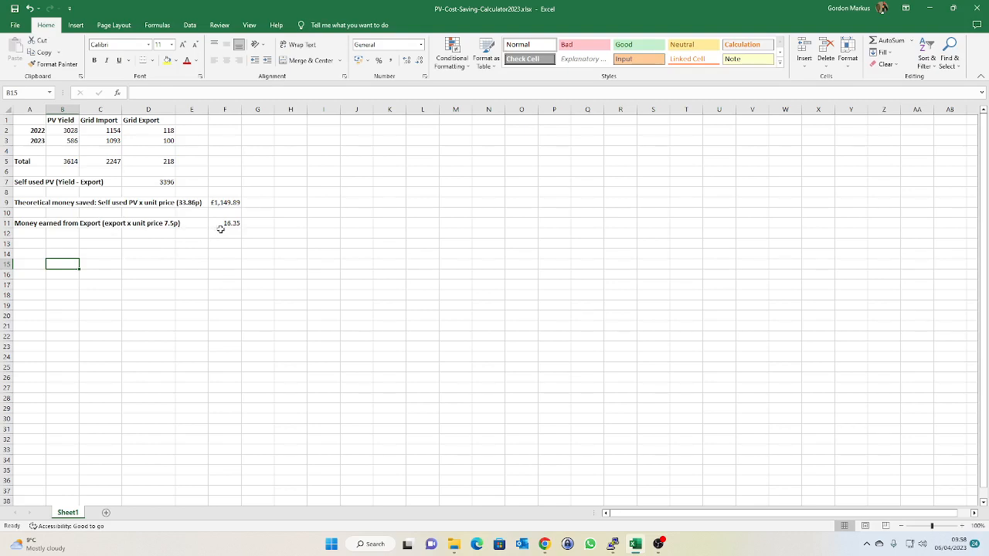